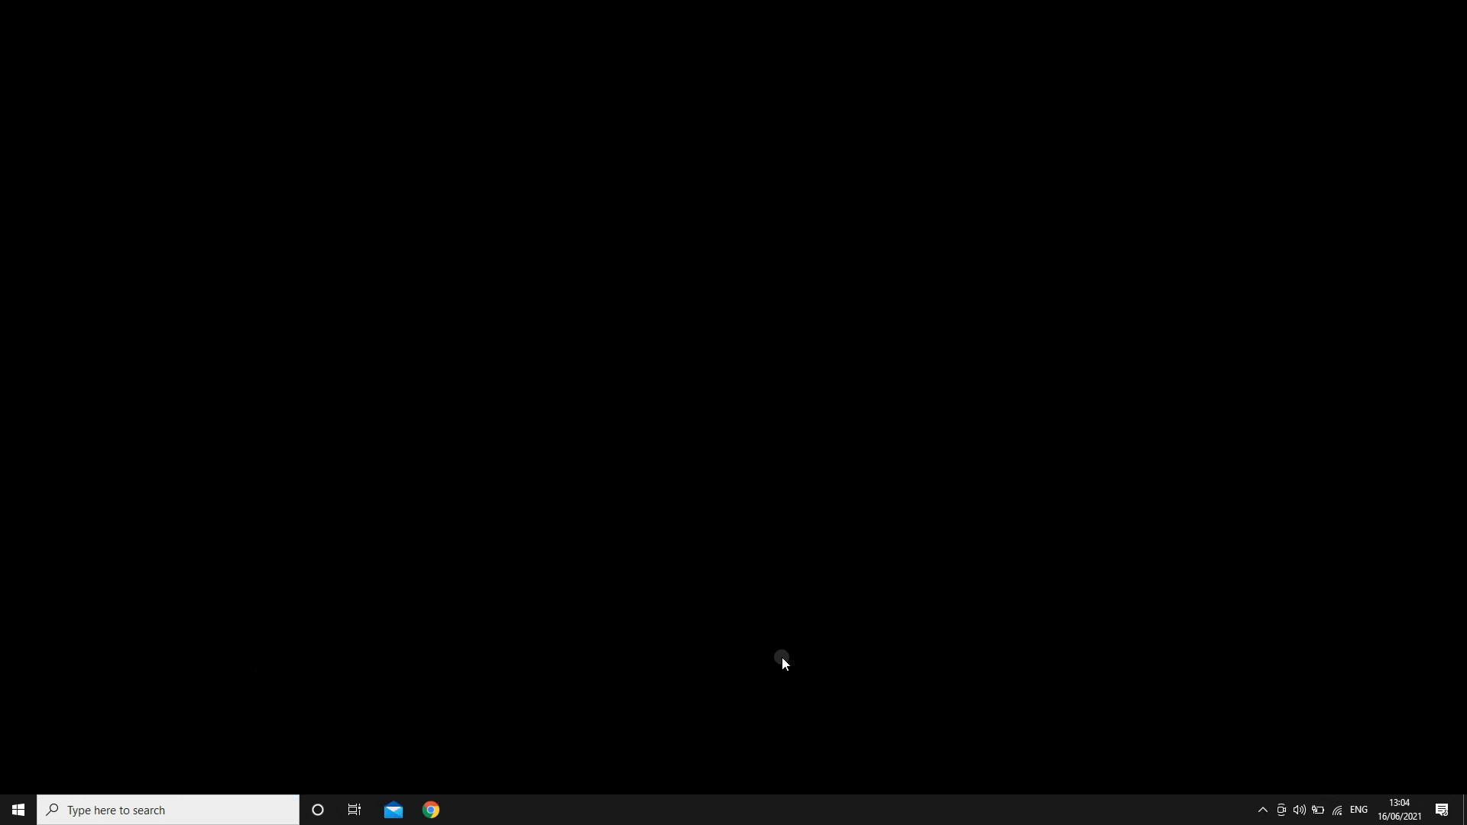
mouse_move(748, 672)
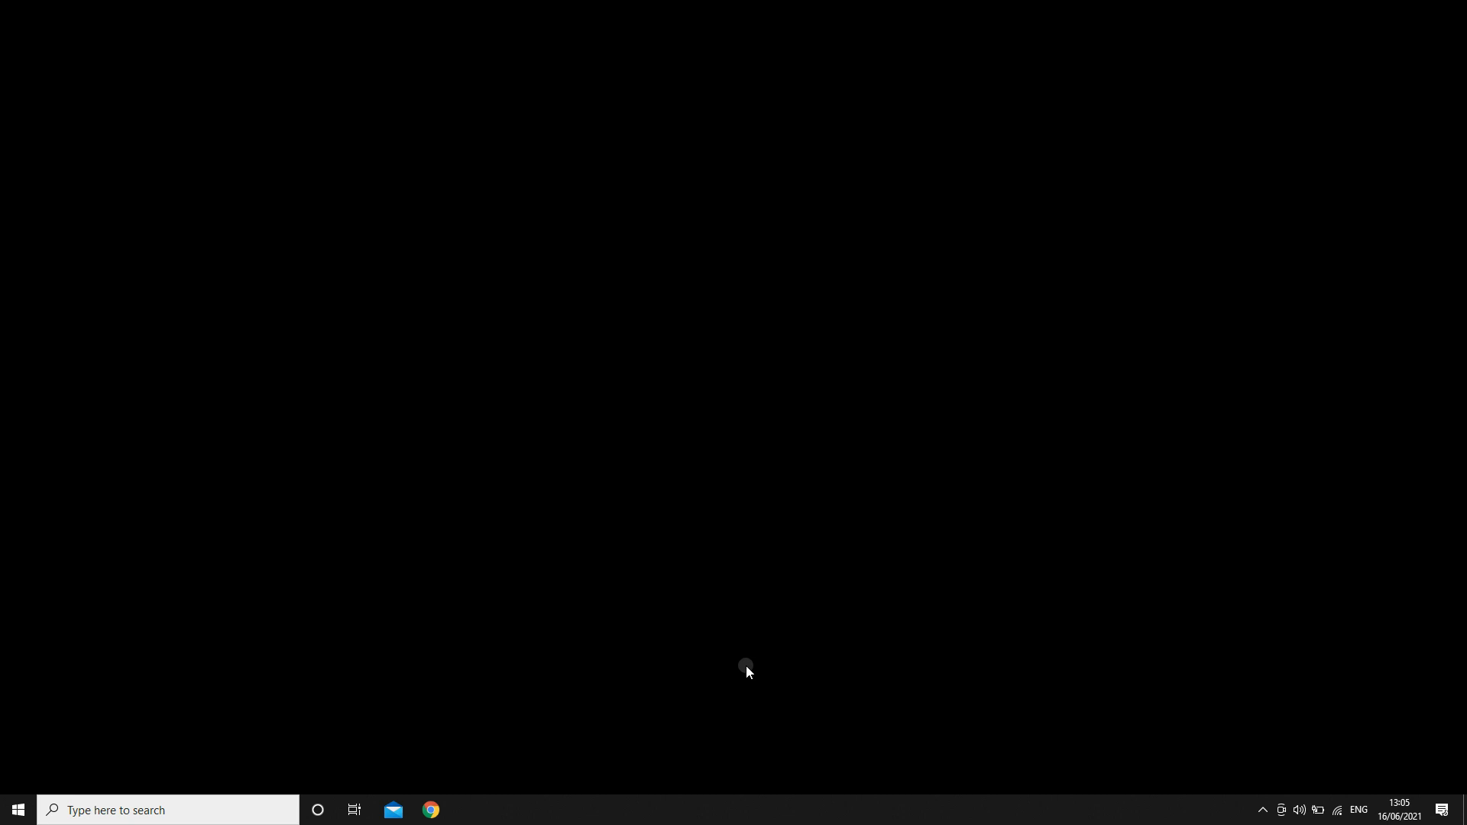
Step: Launch Settings from the Start search panel and go to Update & Security
left_click(168, 810)
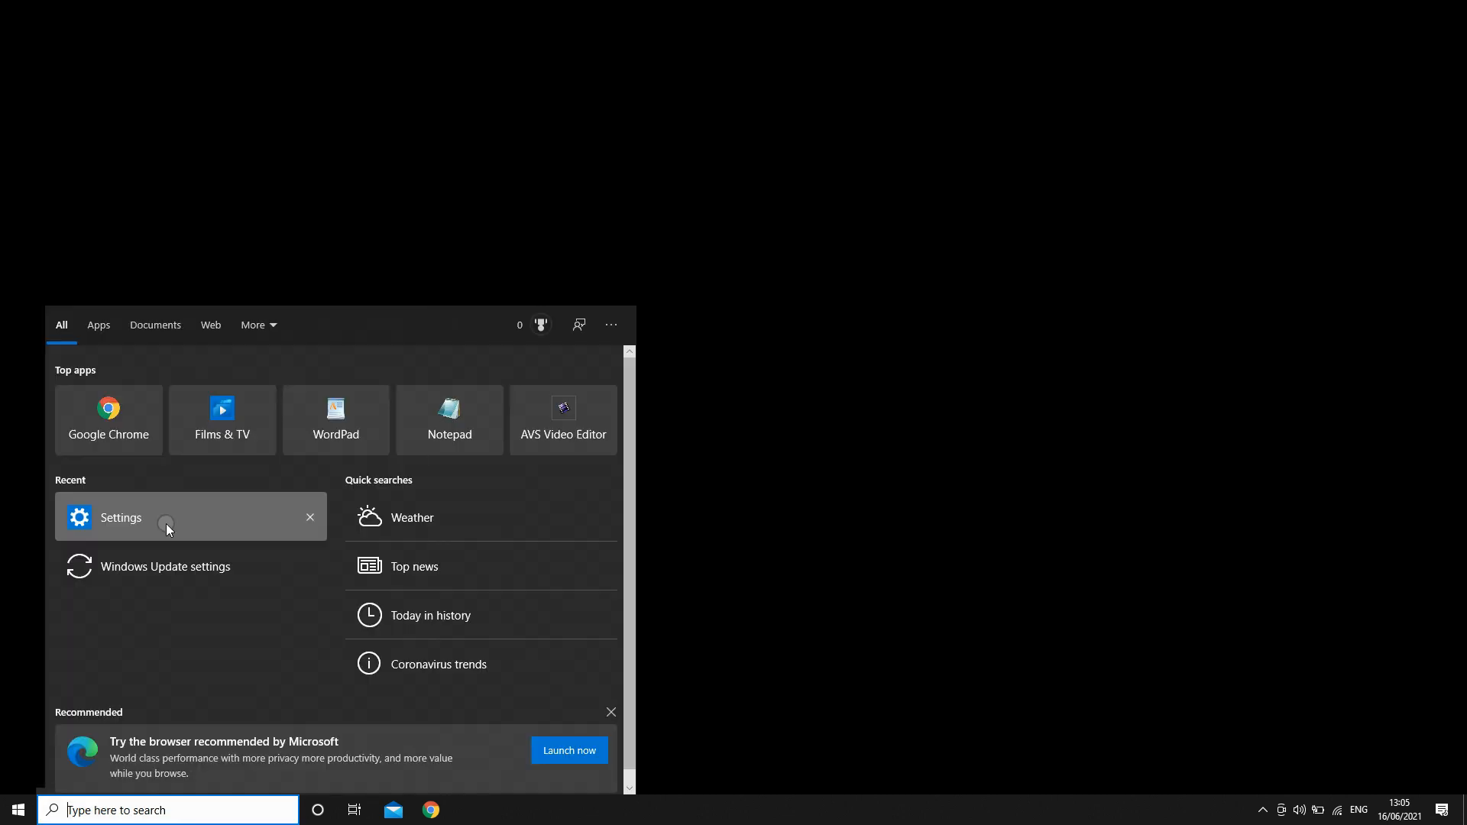
left_click(119, 519)
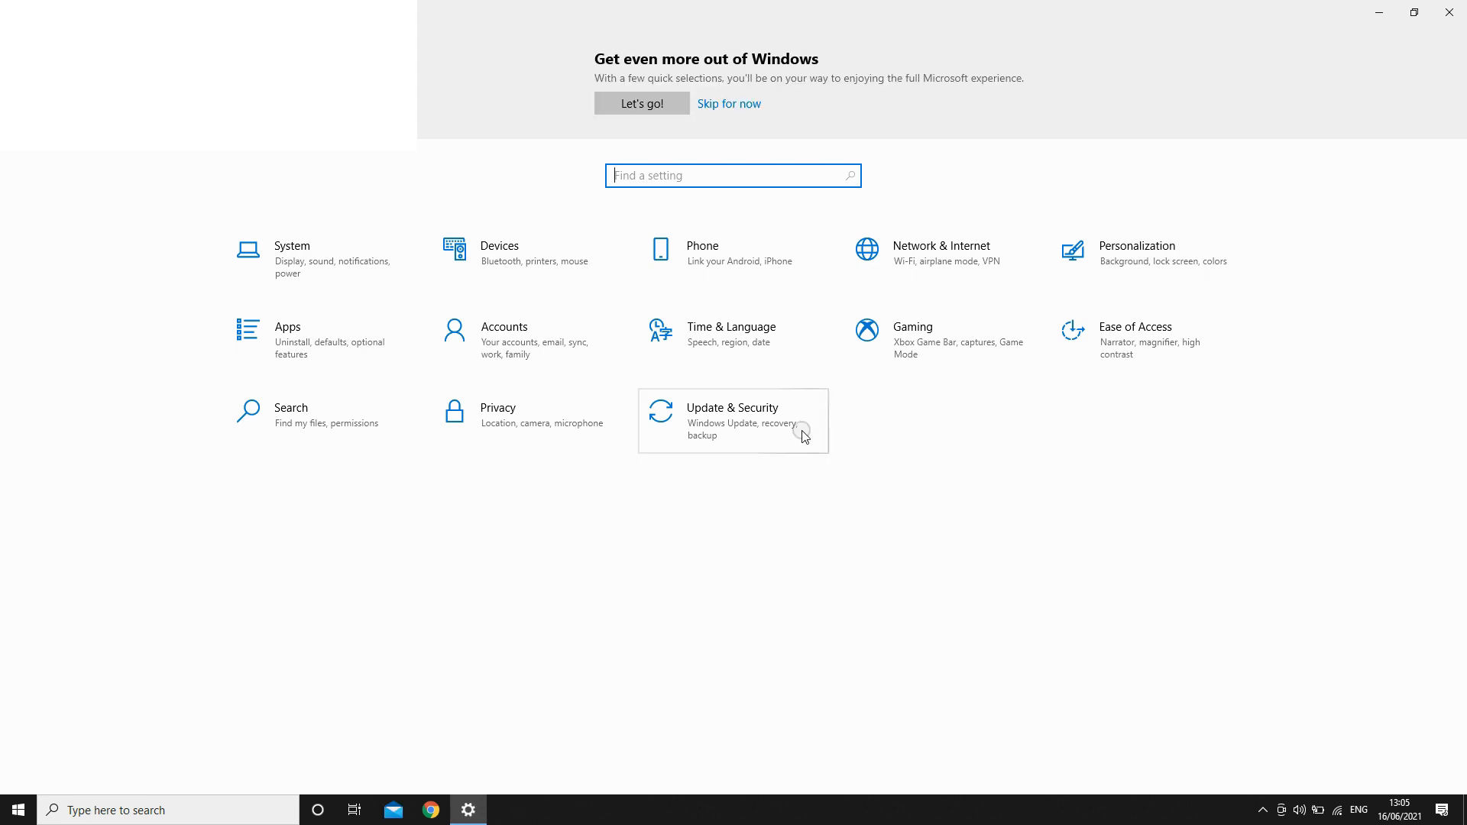
left_click(732, 420)
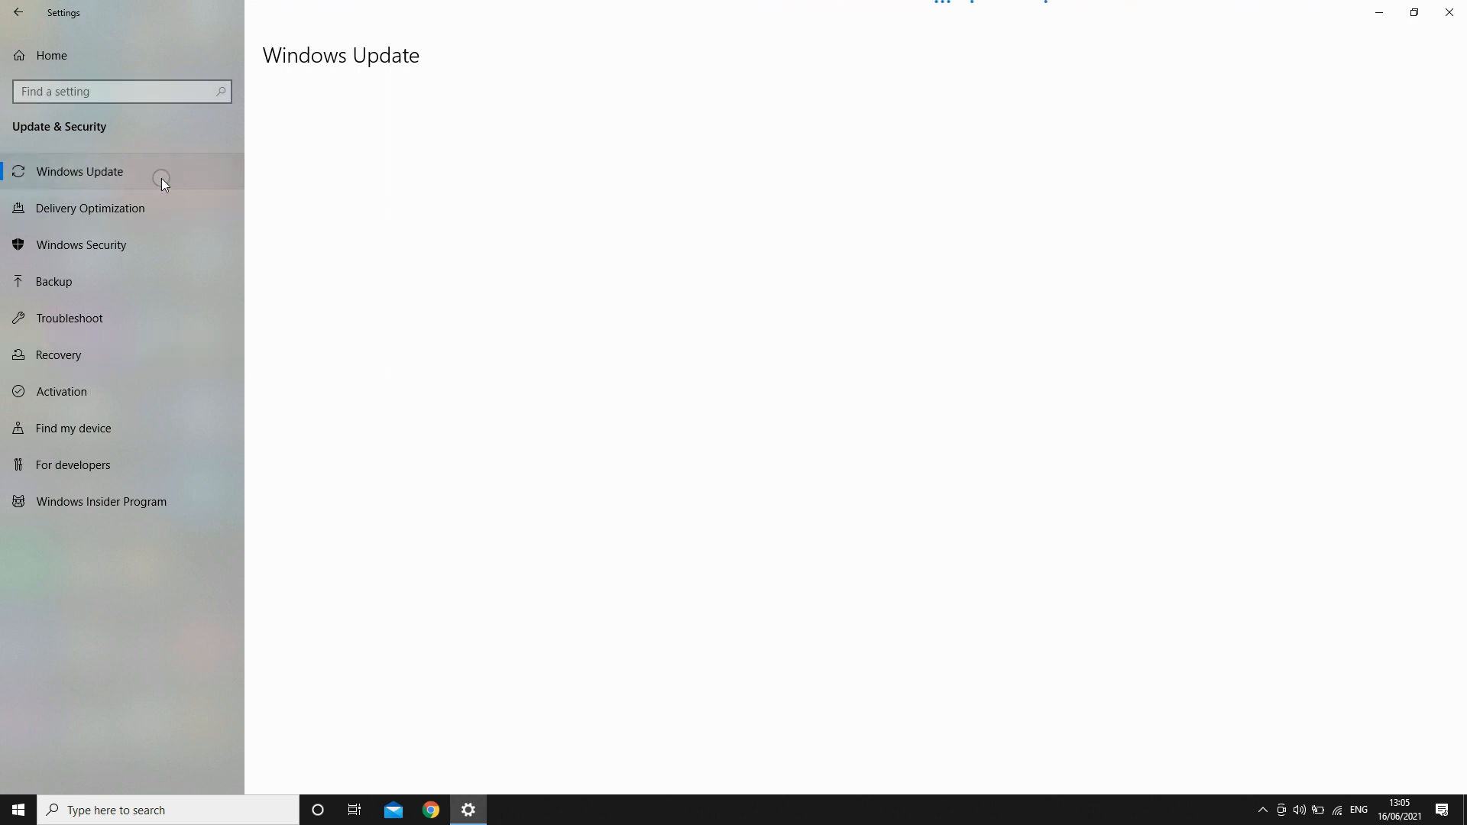
Step: Show the Windows Update page listing the pending restart and the 20H2 feature update
left_click(81, 172)
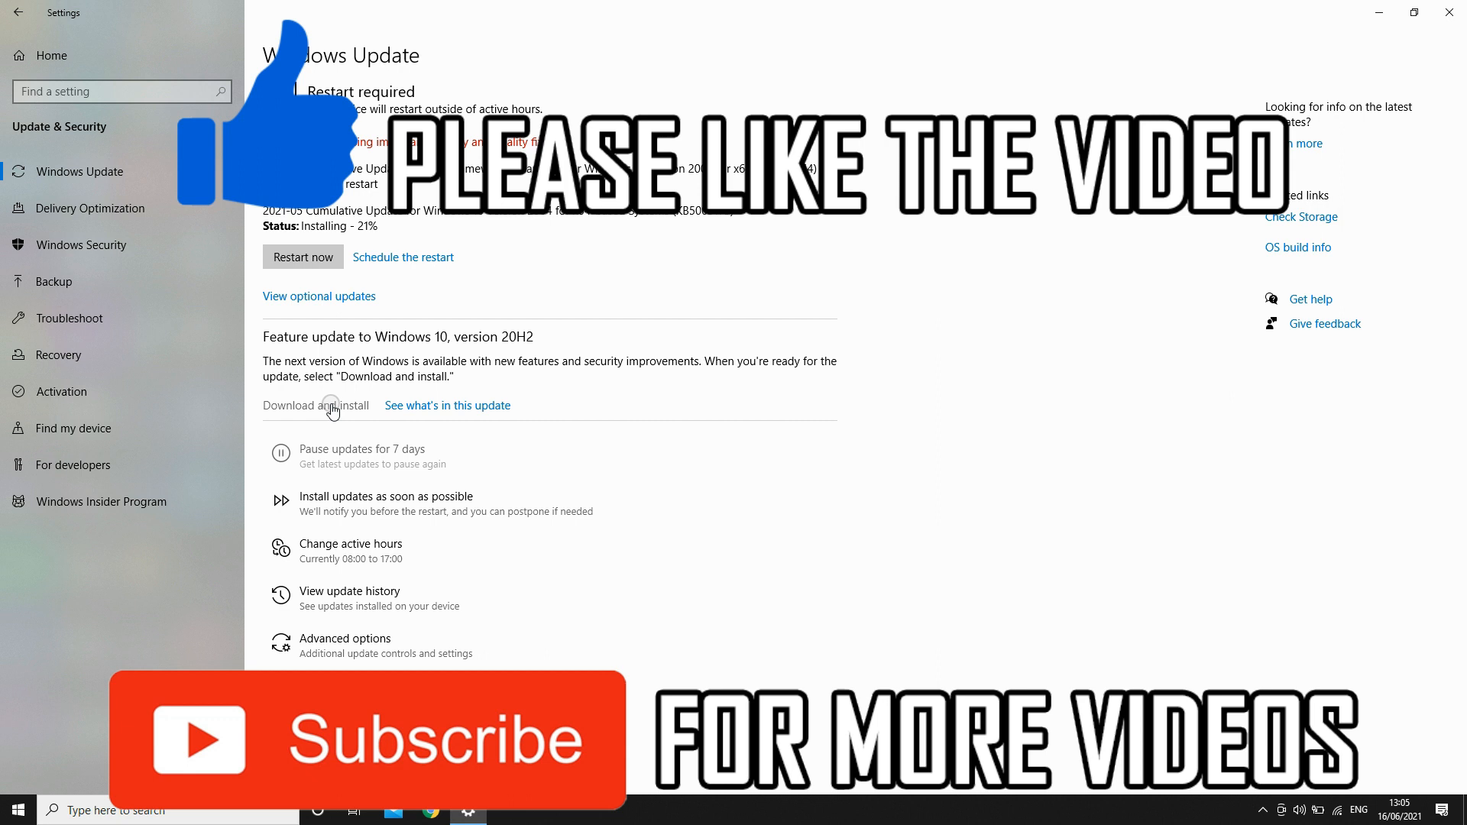
mouse_move(440, 363)
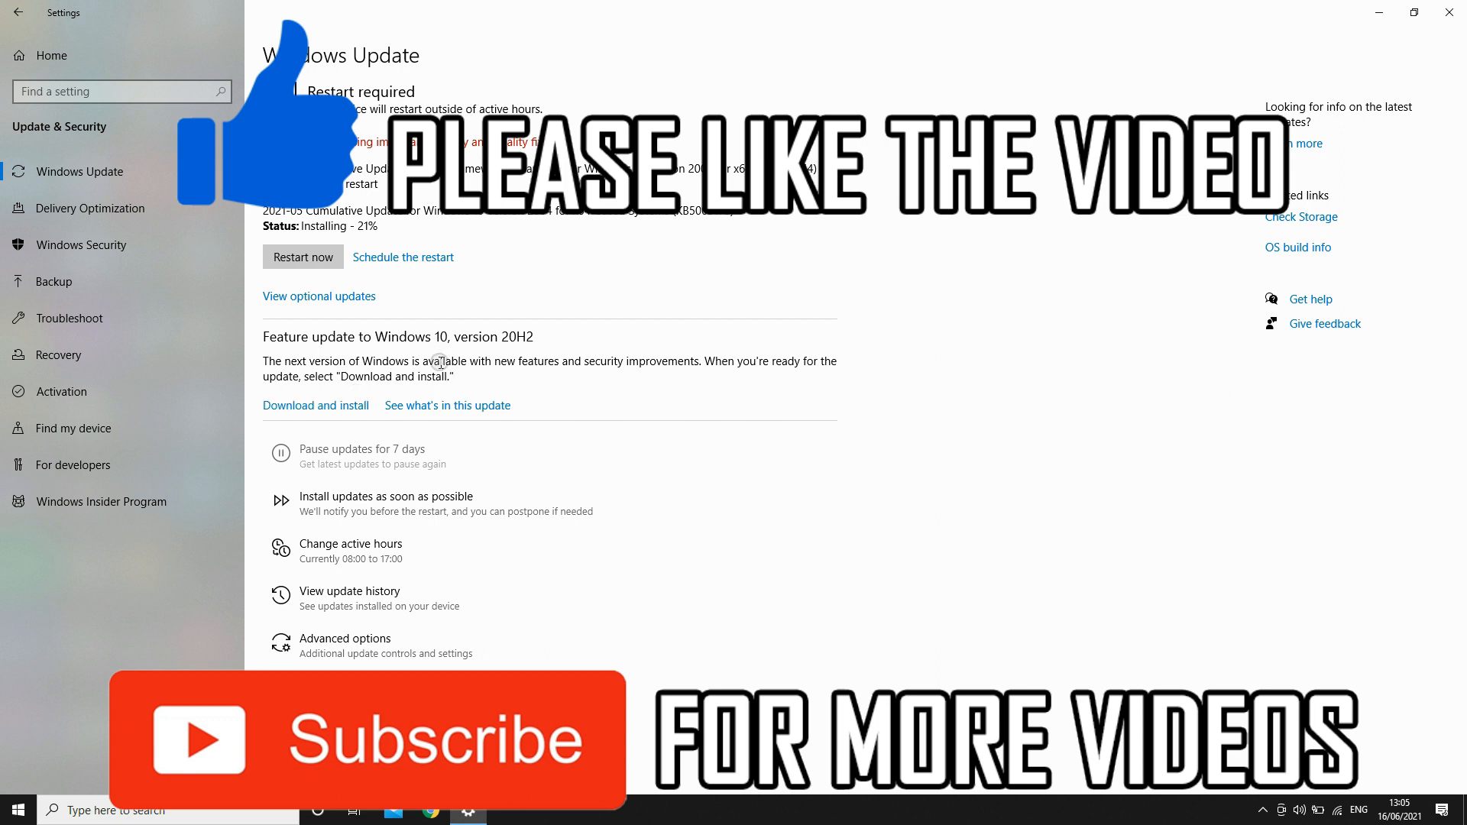